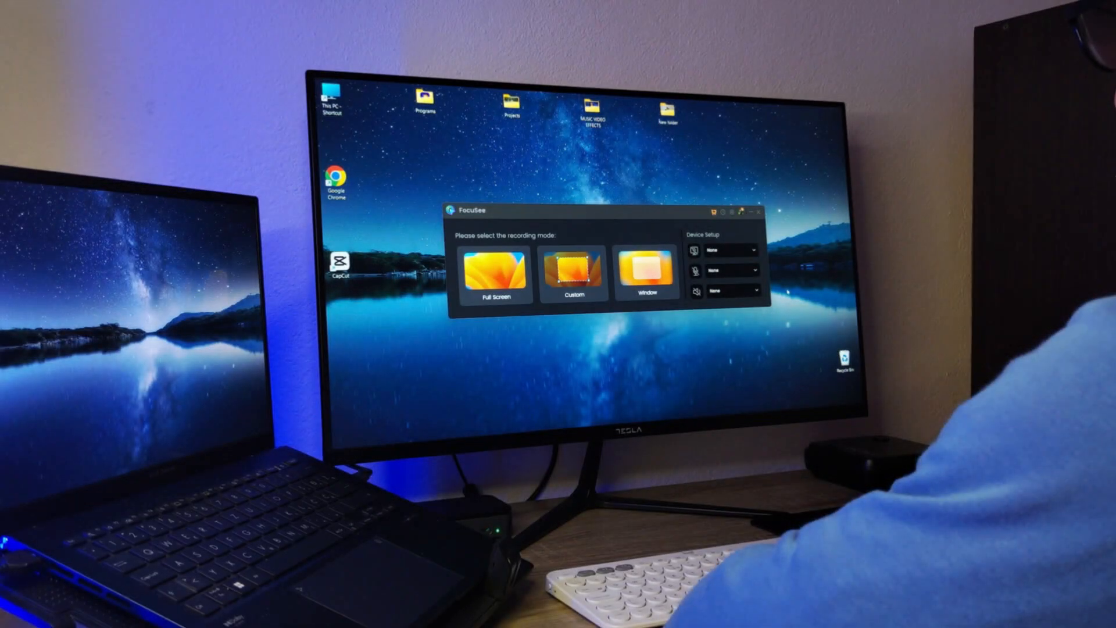
Step: Choose USB2.0 FHD UVC WebCam as the camera in Device Setup
{"action": "left_click", "coordinate": [734, 249]}
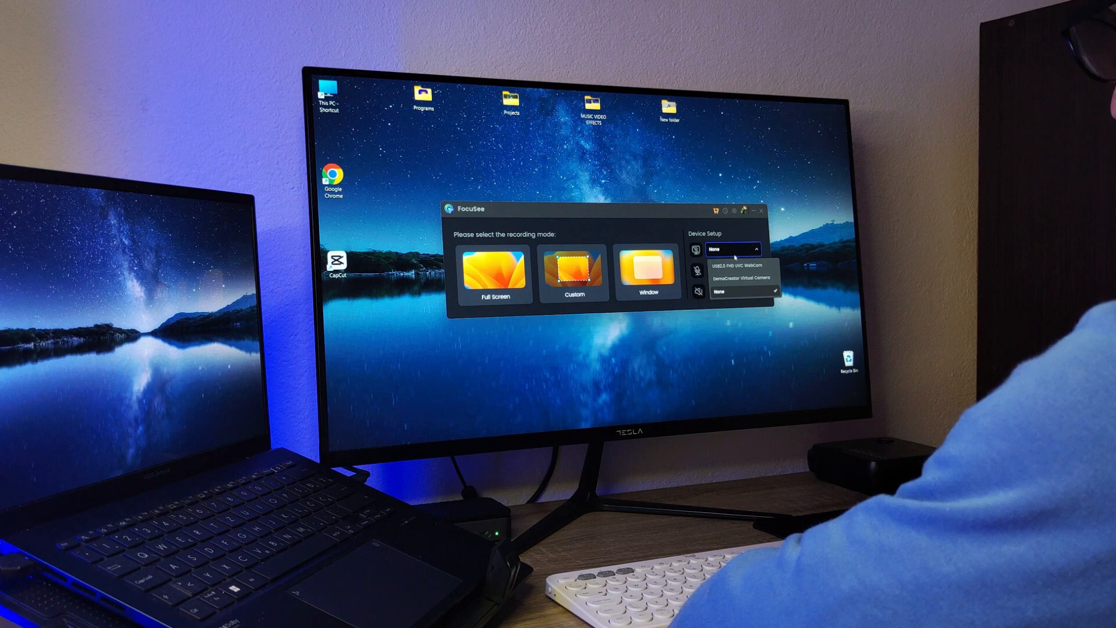
{"action": "left_click", "coordinate": [743, 264]}
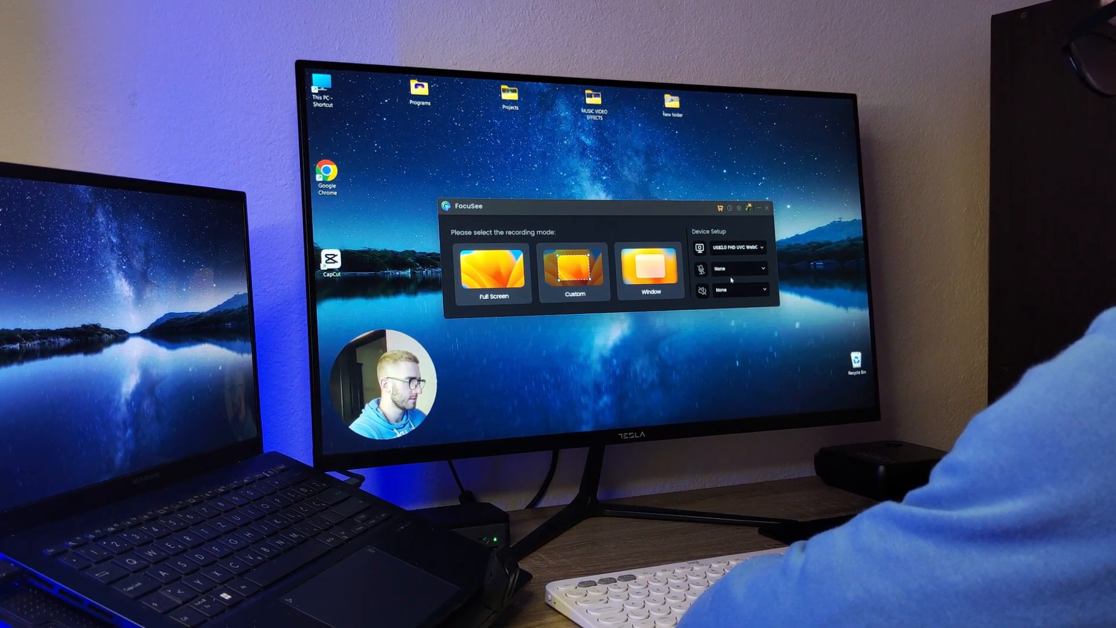
{"action": "left_click", "coordinate": [648, 269]}
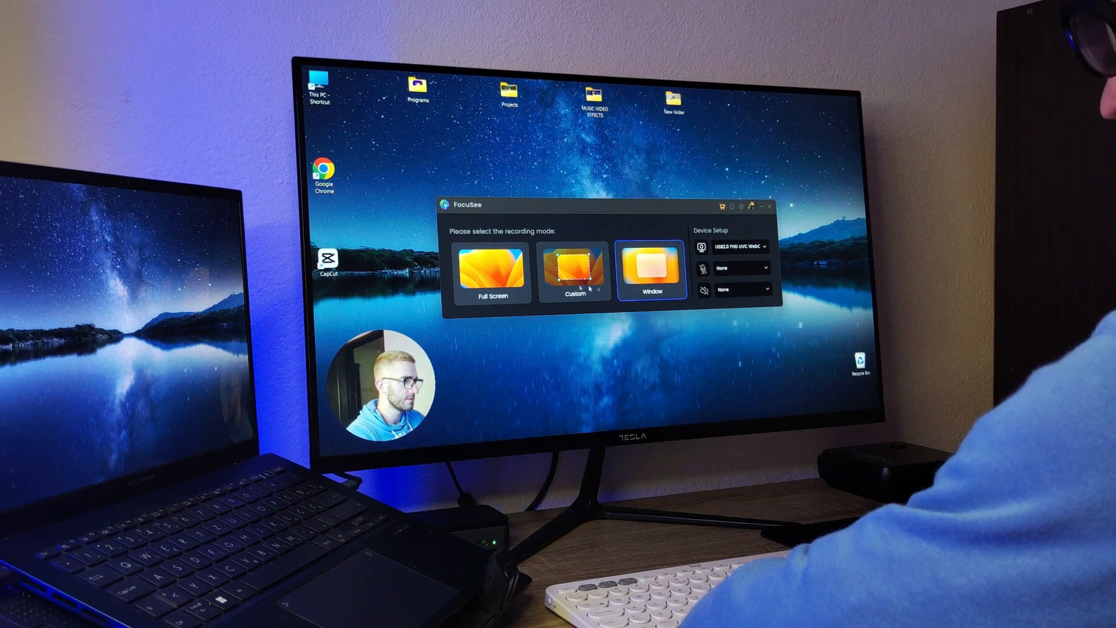
{"action": "left_click", "coordinate": [573, 271]}
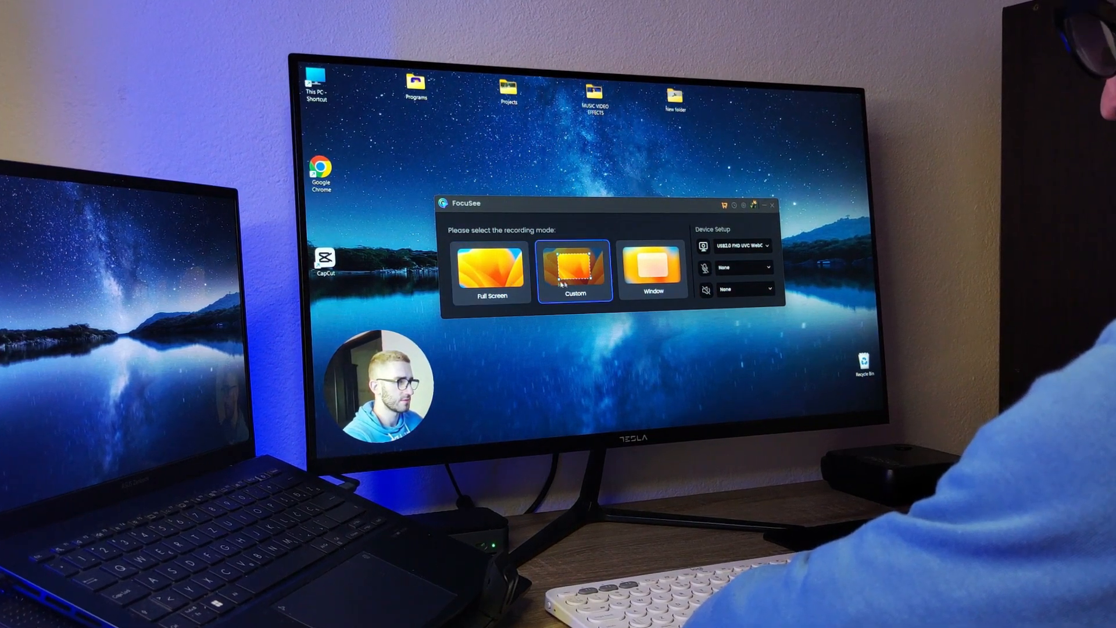
{"action": "left_click", "coordinate": [652, 270]}
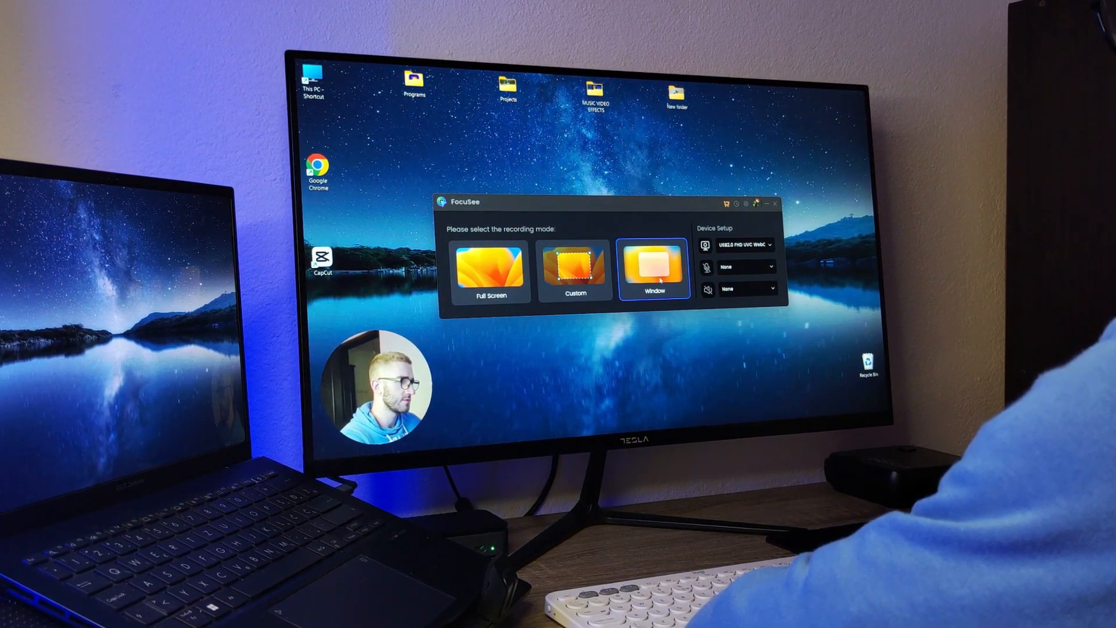
{"action": "left_click", "coordinate": [575, 271]}
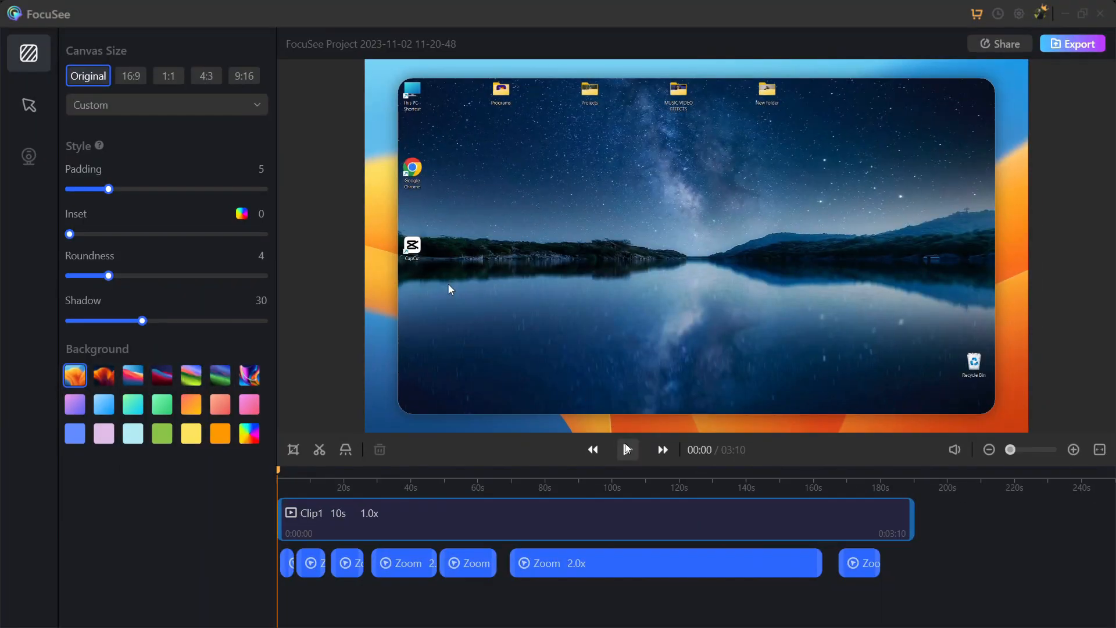
Step: Apply the TikTok 9:16 canvas preset with more padding and shadow, and the firework click effect
{"action": "left_click", "coordinate": [626, 449]}
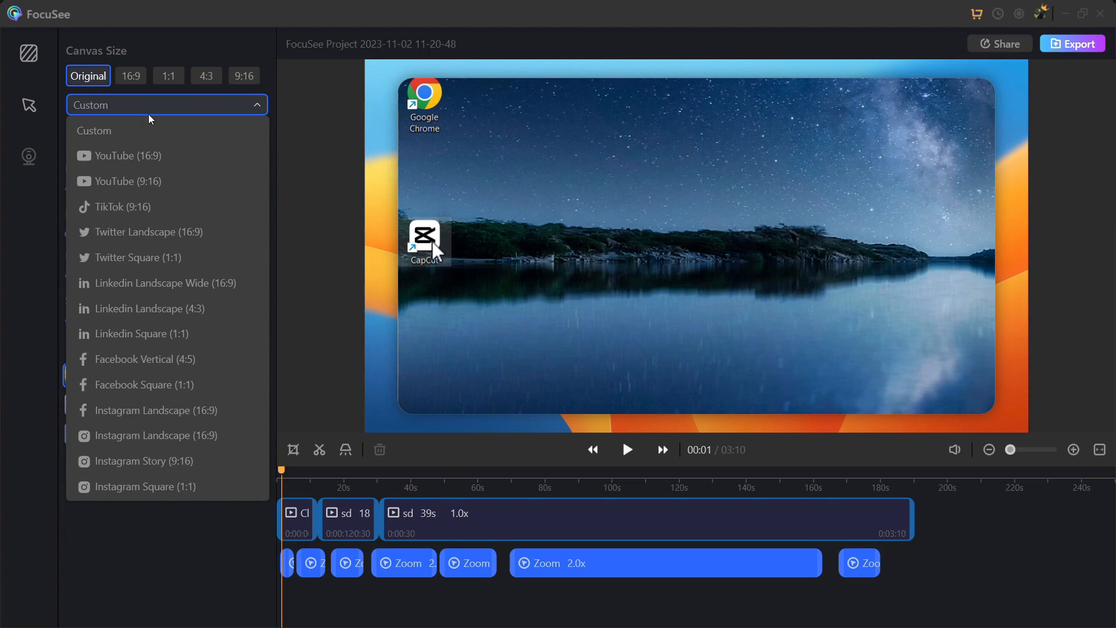
{"action": "left_click", "coordinate": [122, 207]}
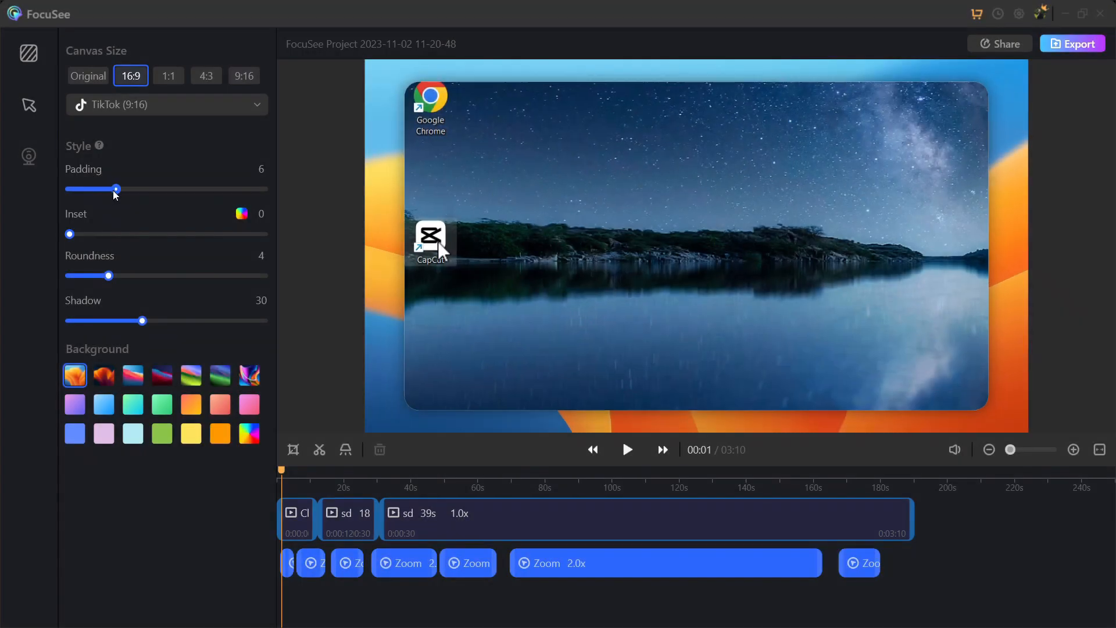
{"action": "left_click_drag", "start_coordinate": [116, 189], "coordinate": [123, 190]}
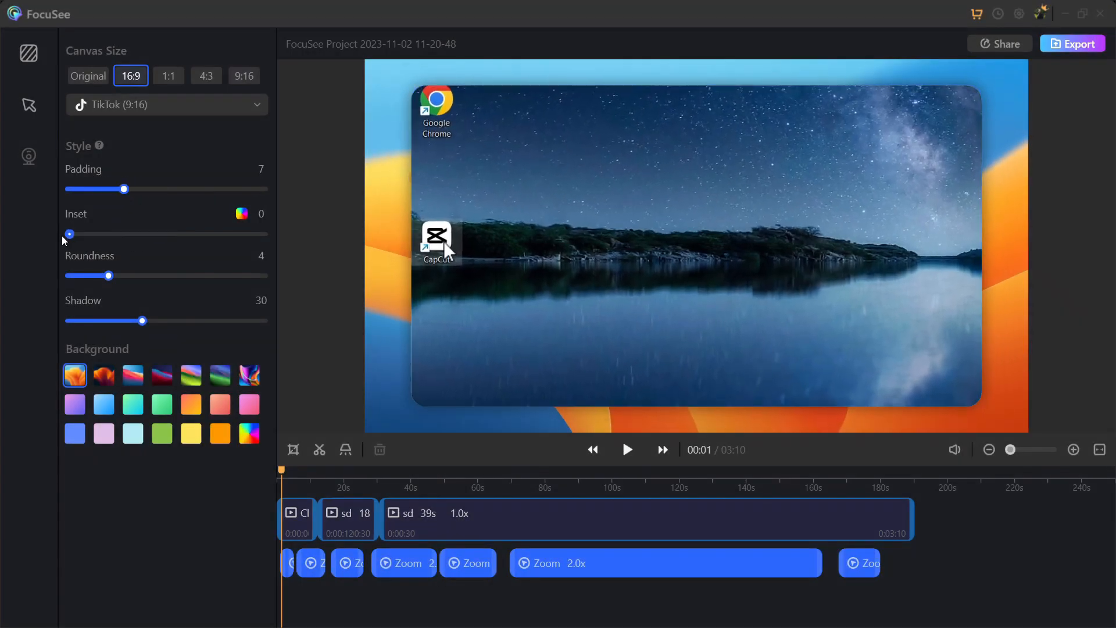
{"action": "left_click_drag", "start_coordinate": [142, 321], "coordinate": [170, 321]}
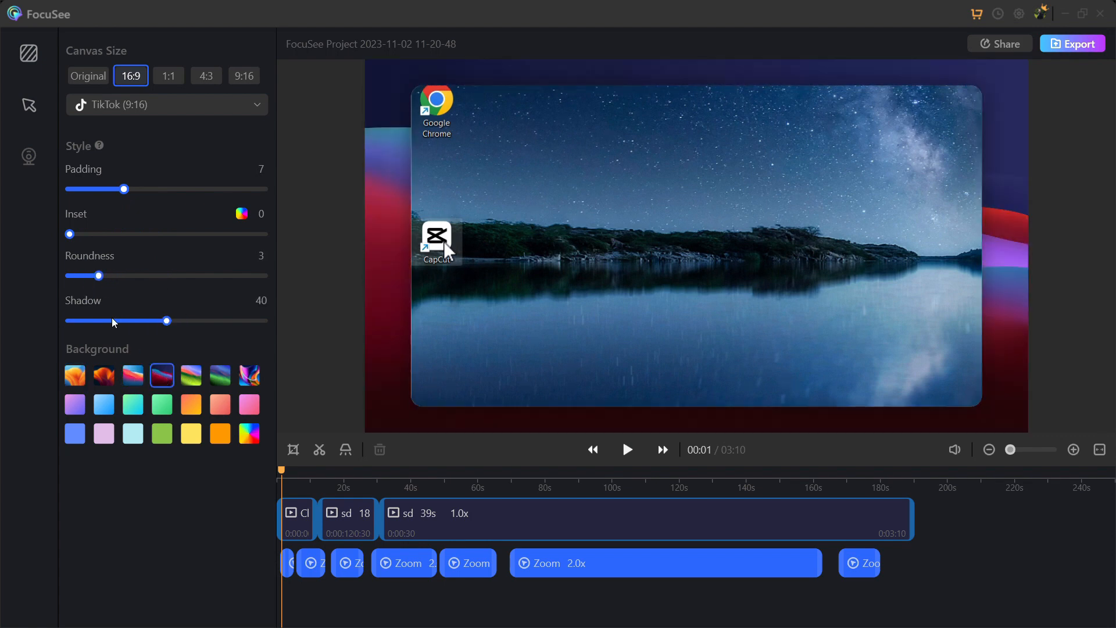
{"action": "left_click", "coordinate": [28, 105]}
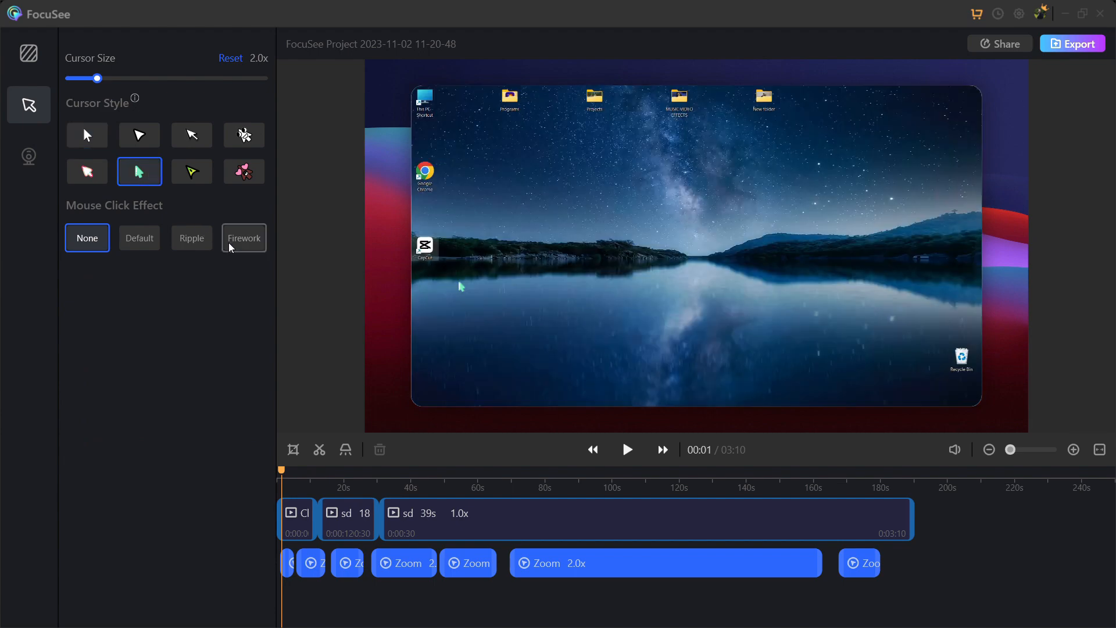
{"action": "left_click", "coordinate": [243, 237]}
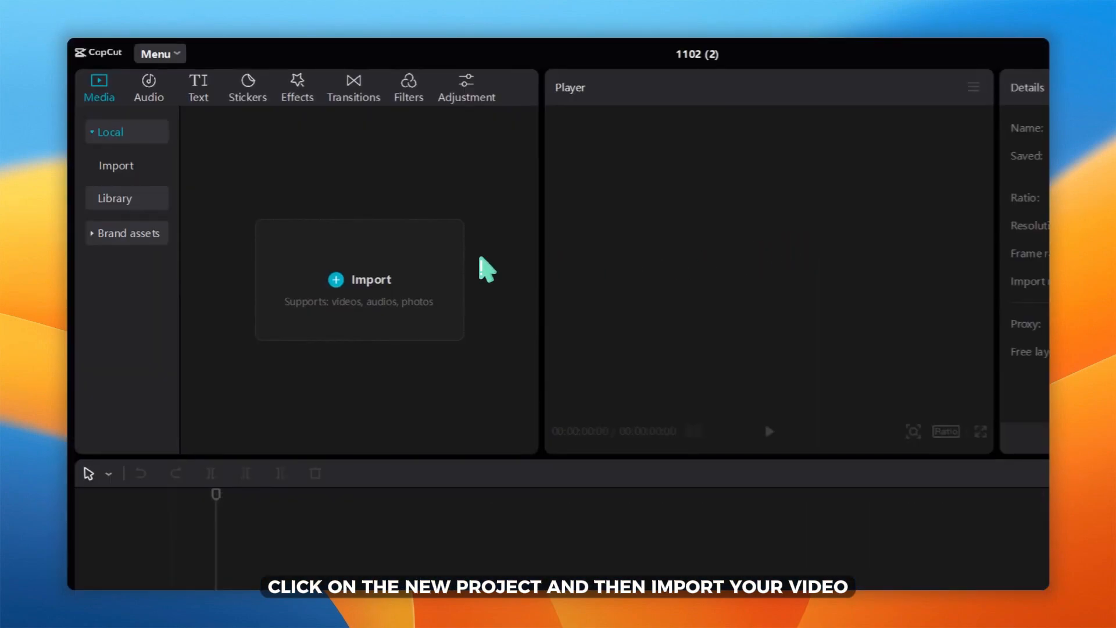
Step: Import the sunset video from Downloads and place it on the timeline
{"action": "left_click", "coordinate": [359, 279]}
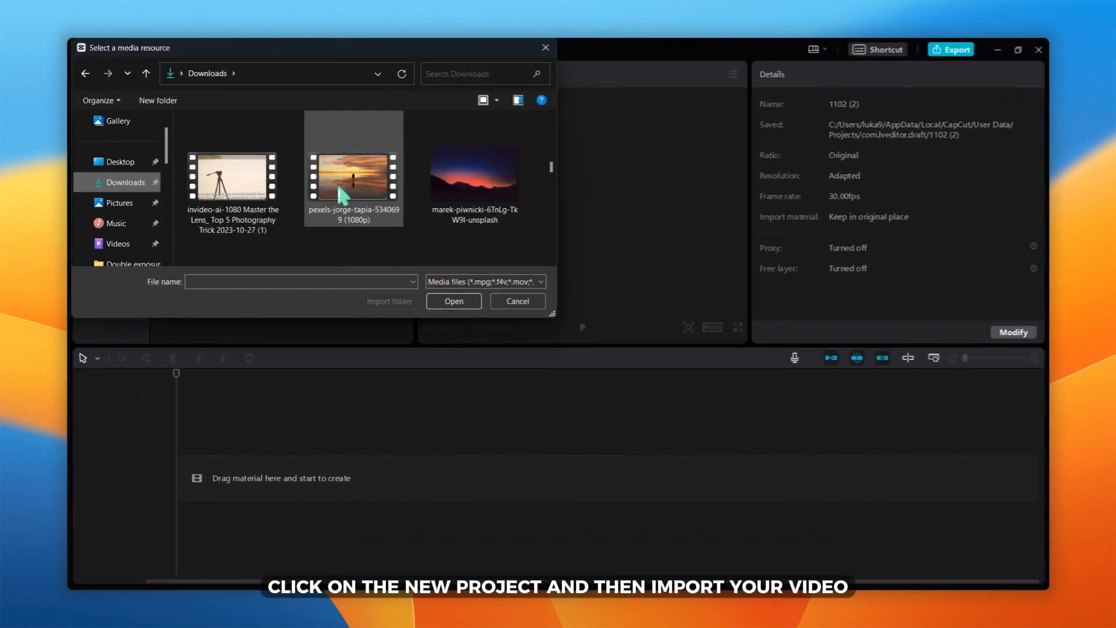
{"action": "left_click", "coordinate": [454, 301]}
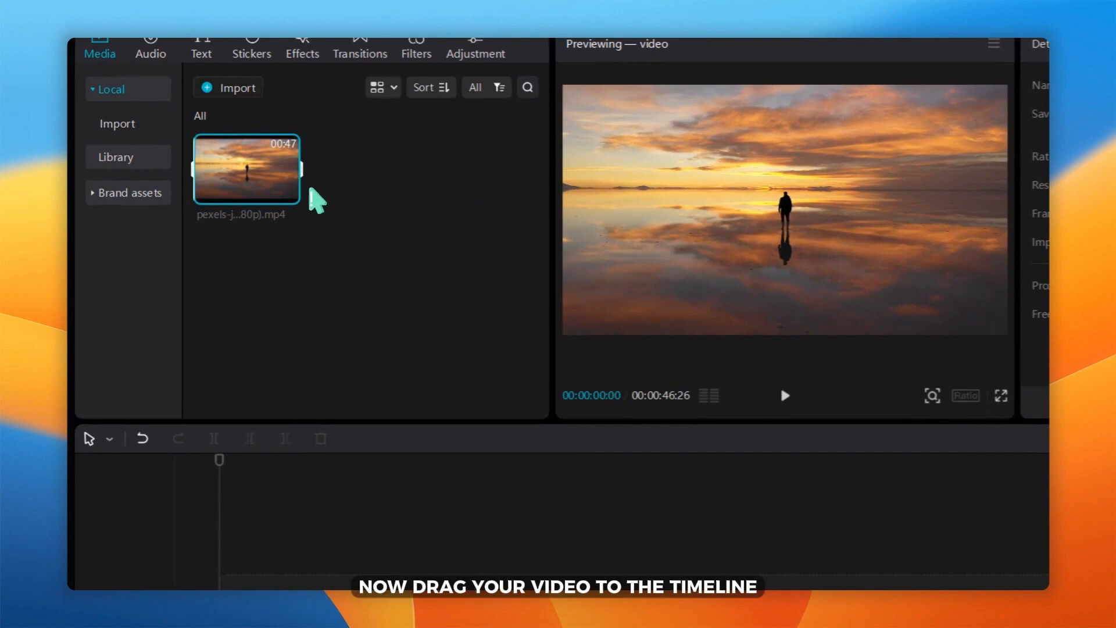
{"action": "left_click_drag", "start_coordinate": [245, 169], "coordinate": [462, 453]}
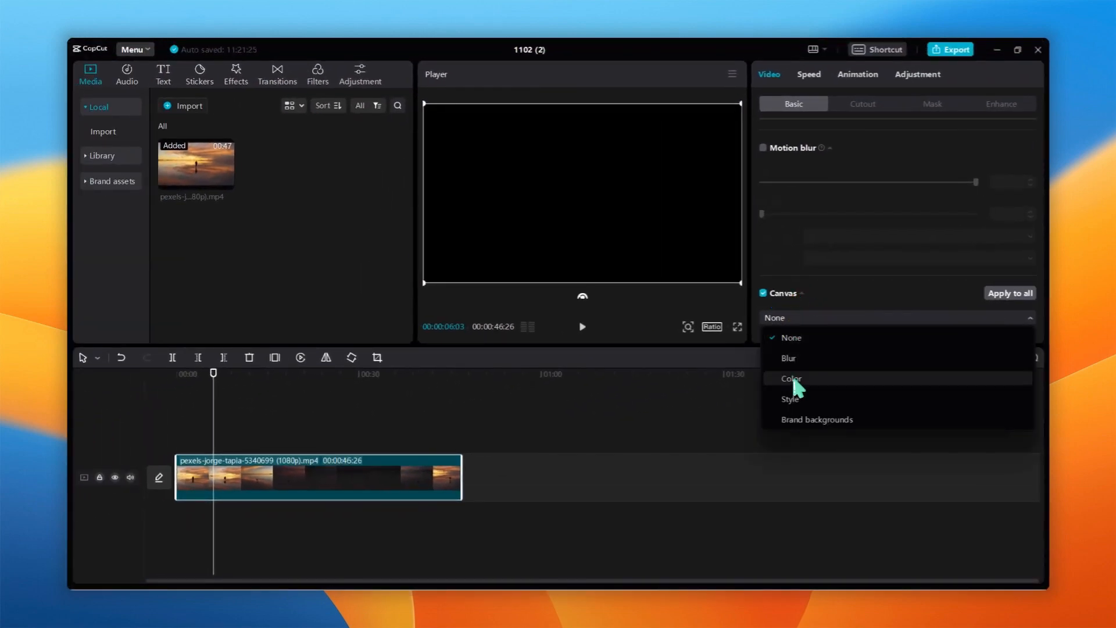
Step: Set a colour canvas background and make the caption read TEXT in the GARALAMA font
{"action": "left_click", "coordinate": [791, 378]}
{"action": "type", "text": "T"}
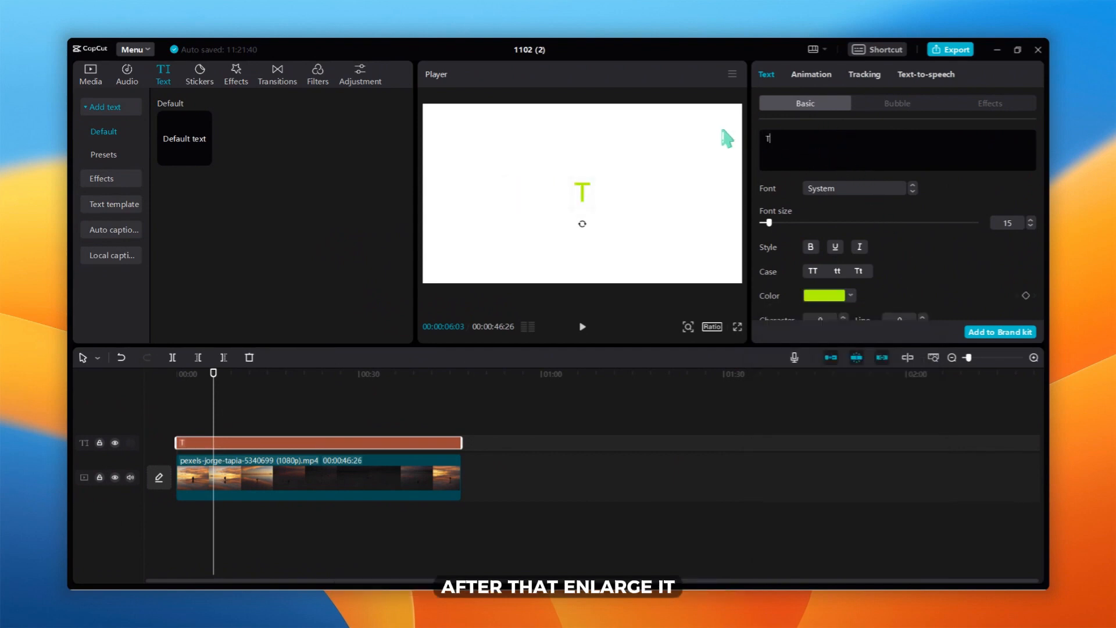
{"action": "type", "text": "EXT"}
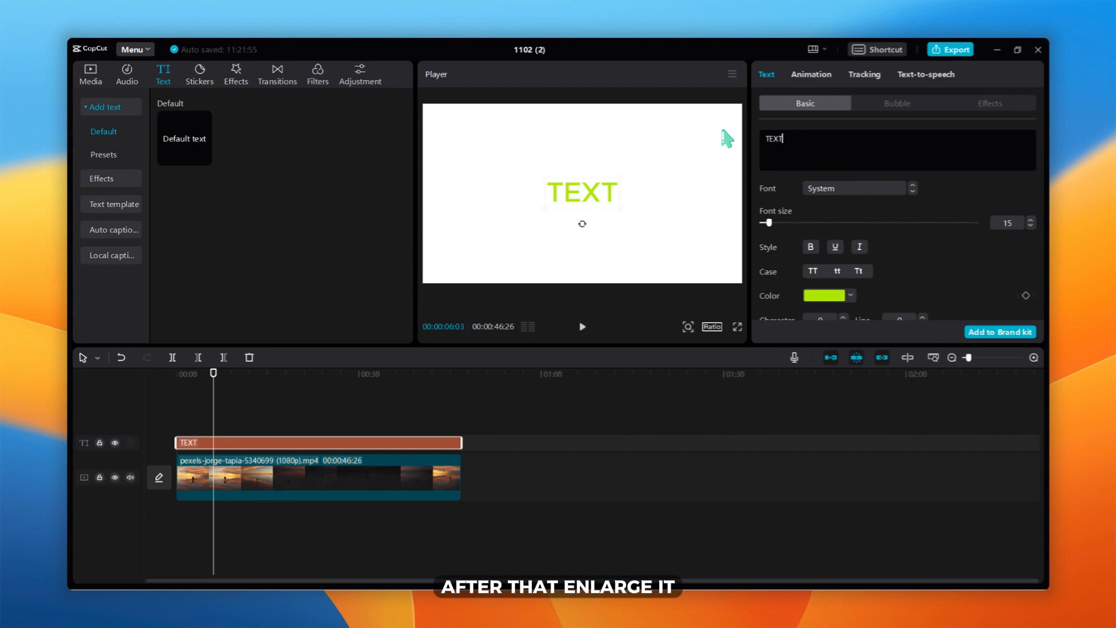
{"action": "left_click", "coordinate": [854, 188]}
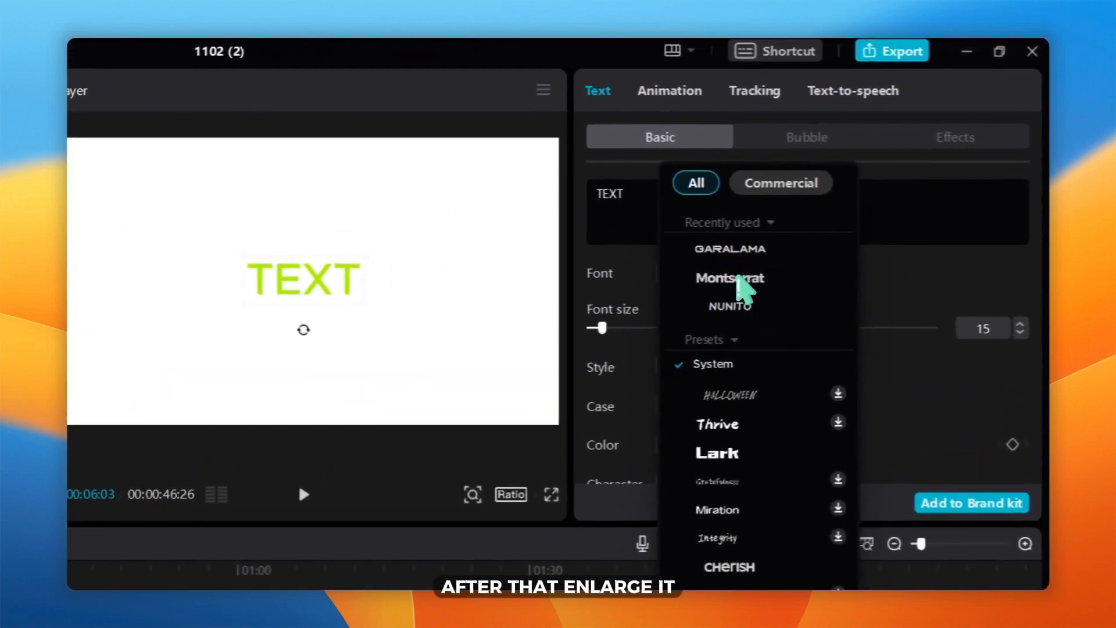
{"action": "scroll", "scroll_direction": "down", "scroll_amount": 3}
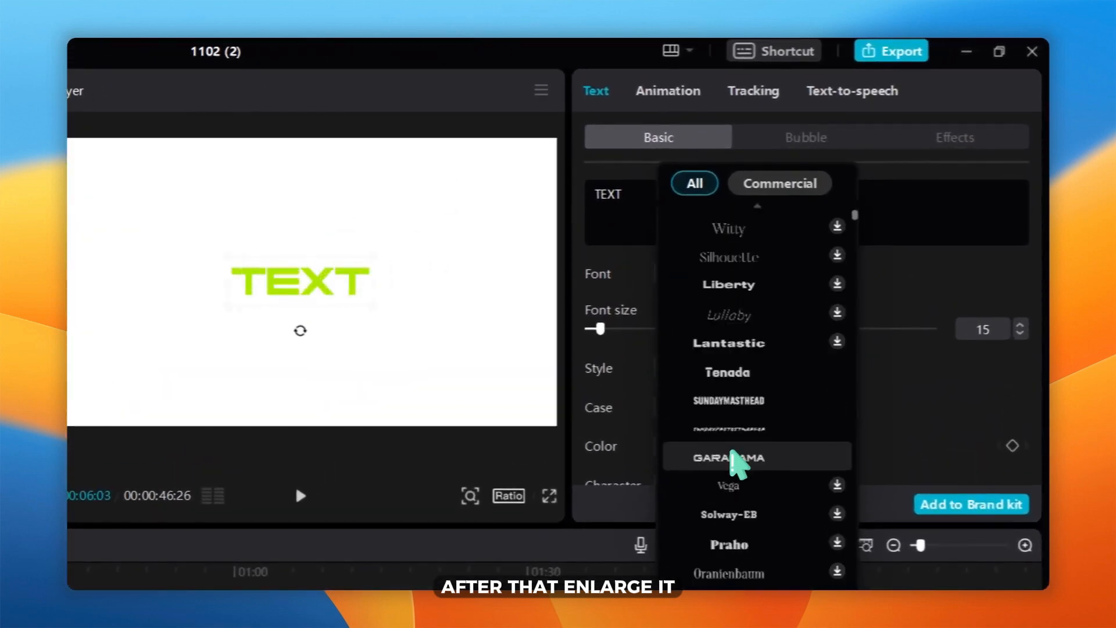
{"action": "left_click", "coordinate": [728, 458]}
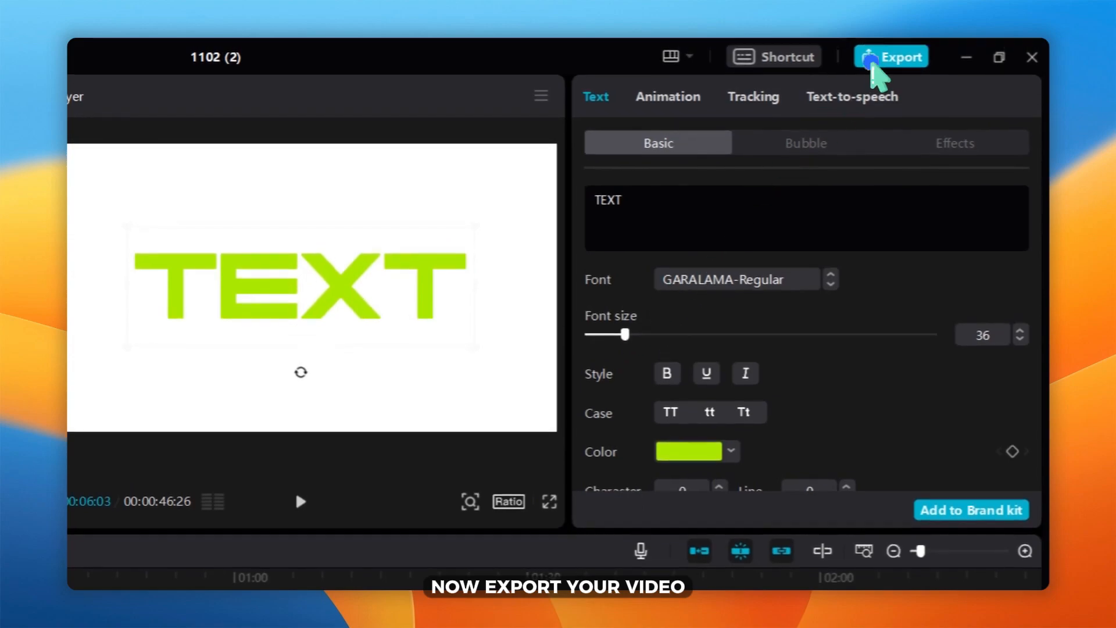
Step: Export the video, then restore the sunset clip's opacity to 100%
{"action": "left_click", "coordinate": [891, 55]}
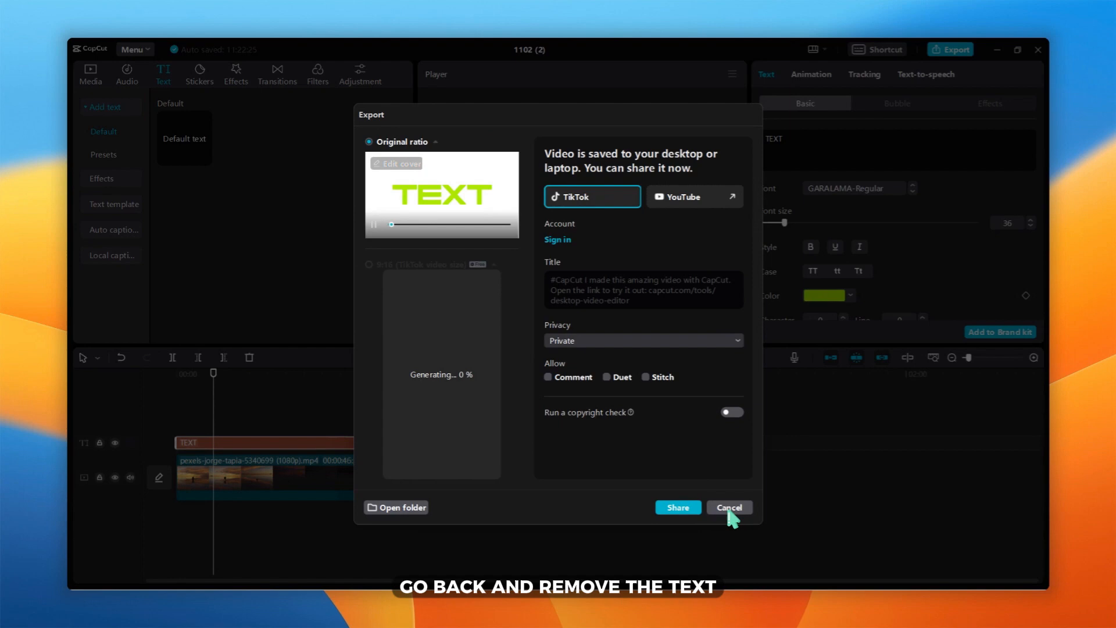
{"action": "left_click", "coordinate": [727, 508]}
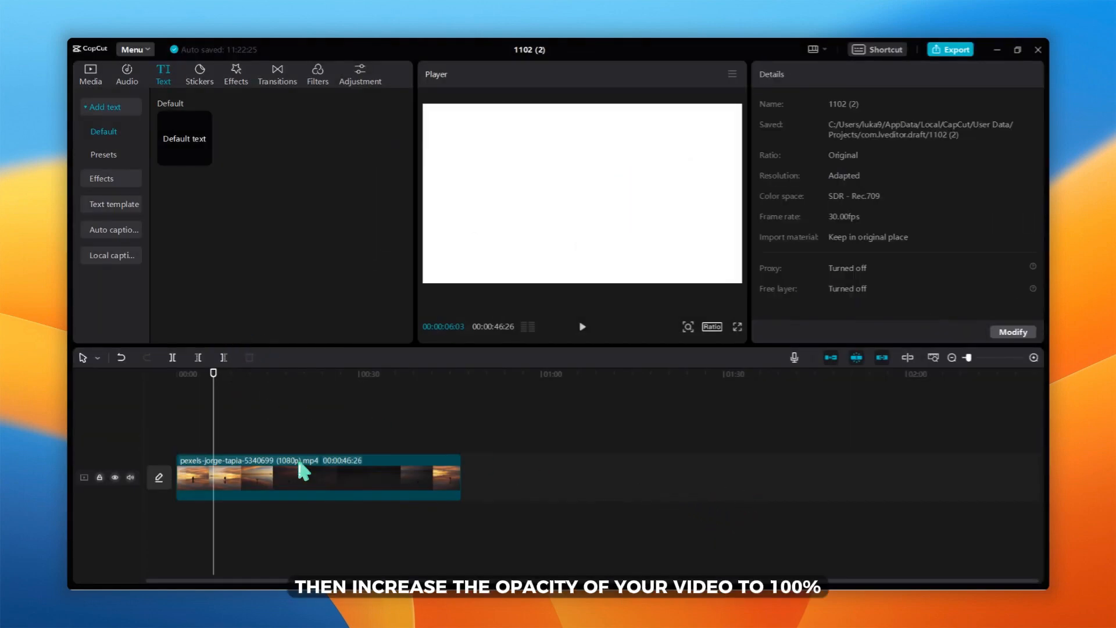
{"action": "left_click", "coordinate": [317, 476]}
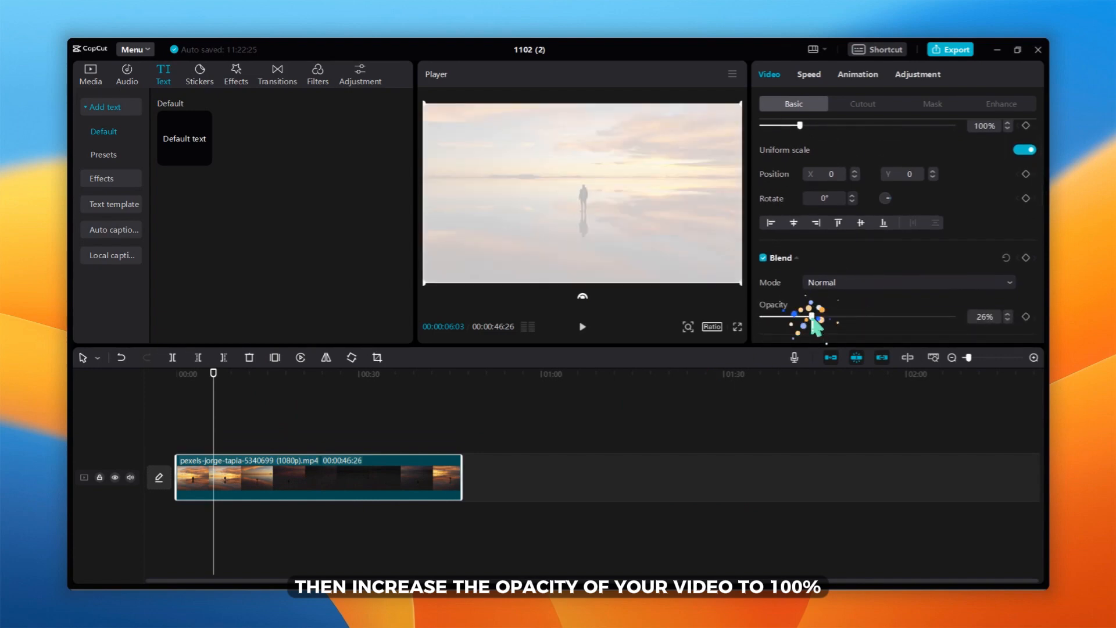
{"action": "left_click_drag", "start_coordinate": [805, 315], "coordinate": [952, 315]}
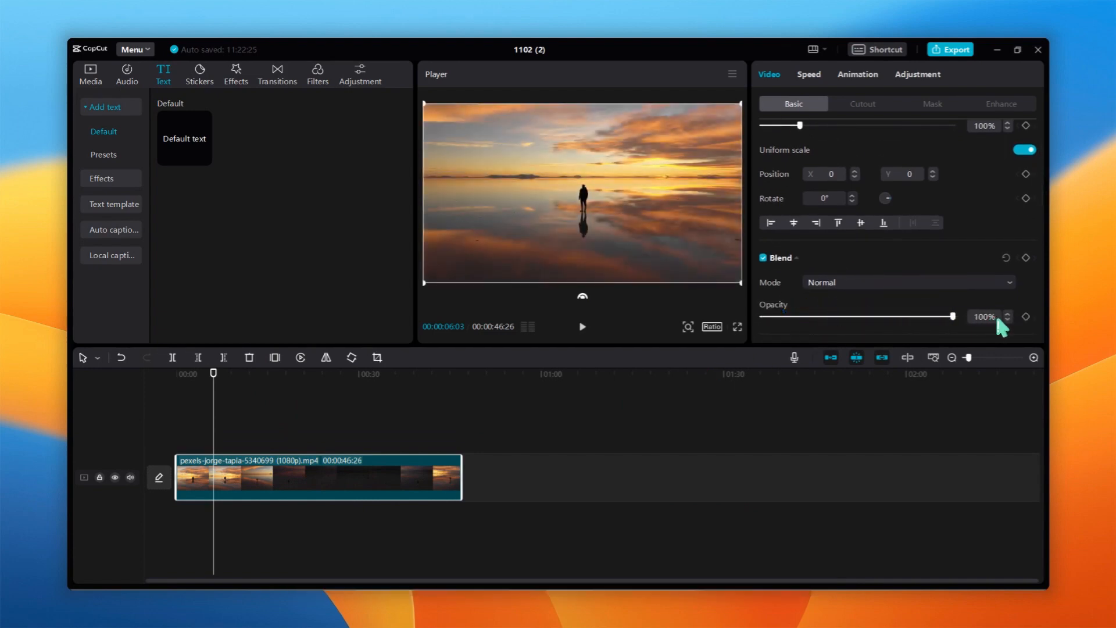
{"action": "mouse_move", "coordinate": [267, 369]}
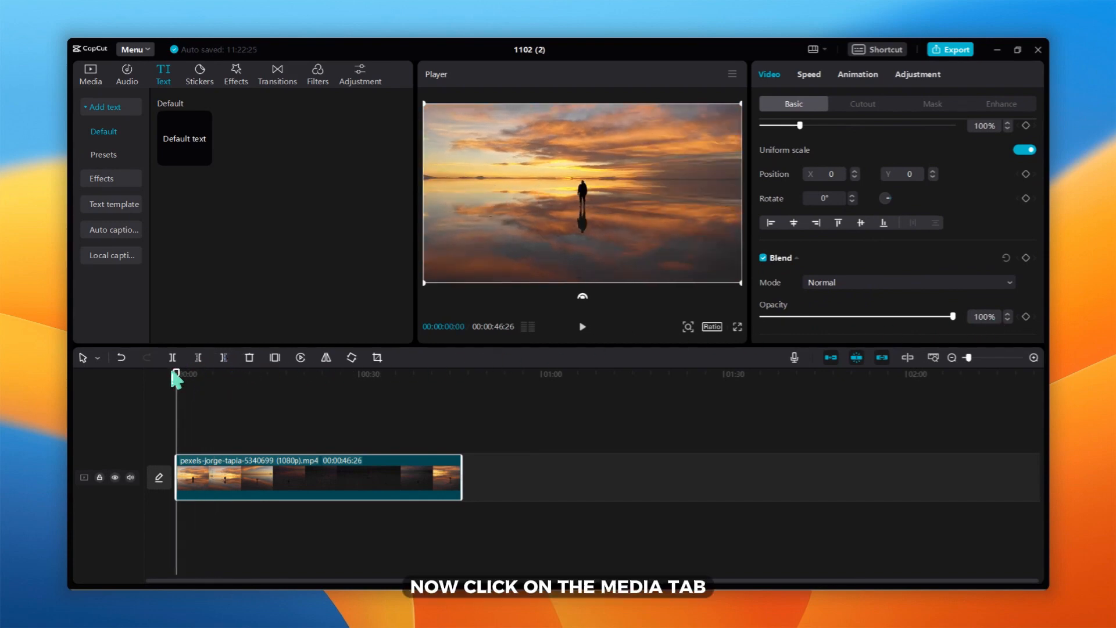
Step: Add the exported 1102 (2).mp4 above the sunset clip and trim it at the playhead
{"action": "left_click", "coordinate": [91, 73]}
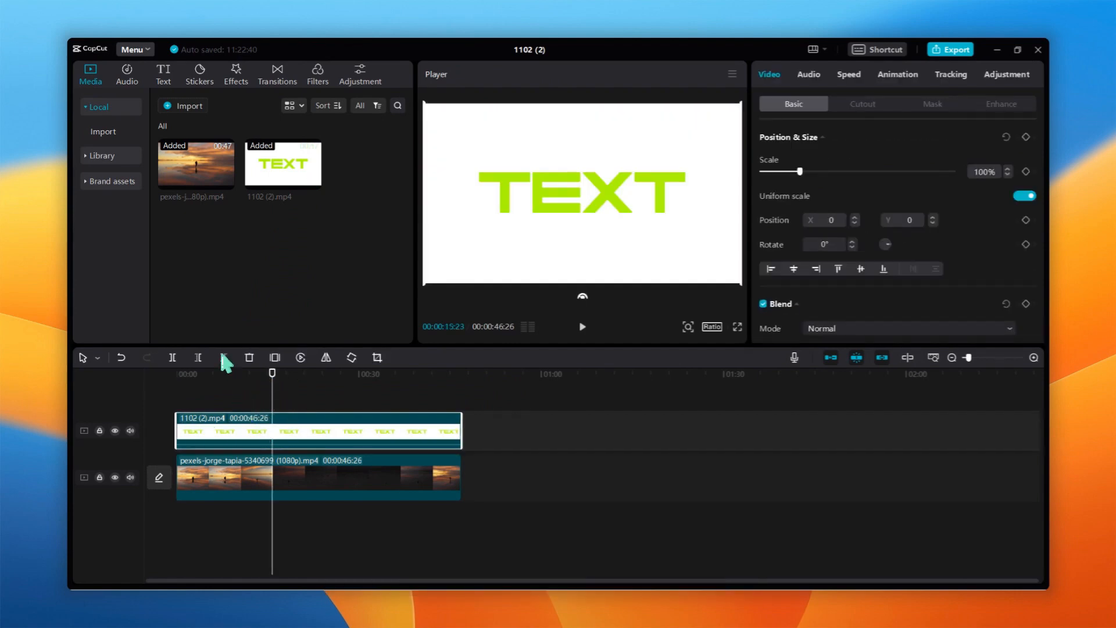
{"action": "left_click", "coordinate": [861, 104]}
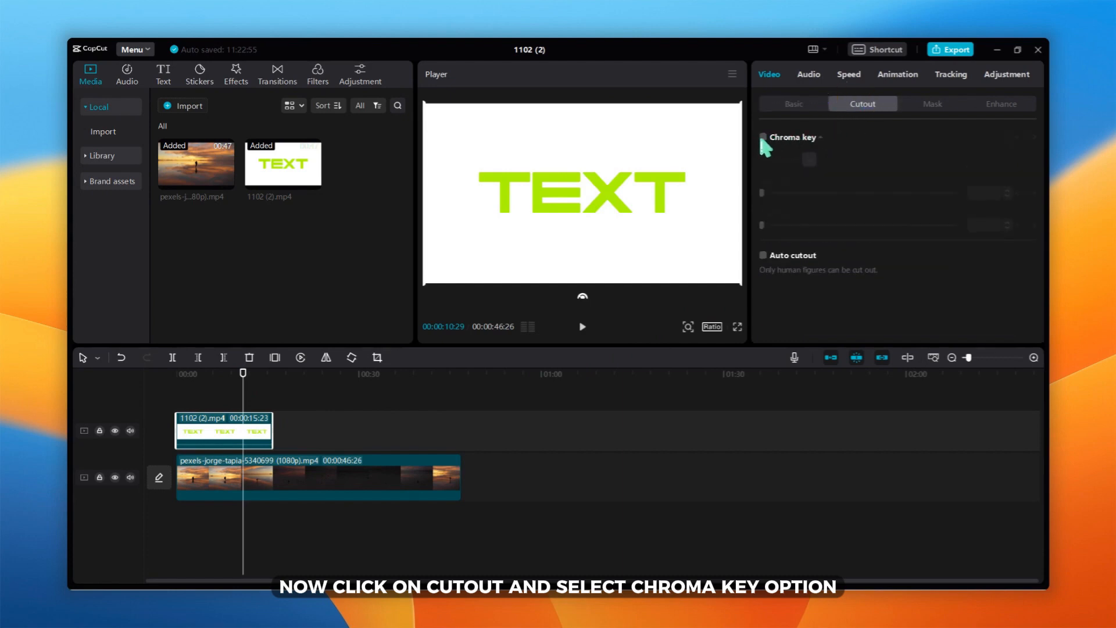
Step: Enable Chroma key at about 23 strength and add a 0.9-second Fade Out to the overlay
{"action": "left_click", "coordinate": [763, 137]}
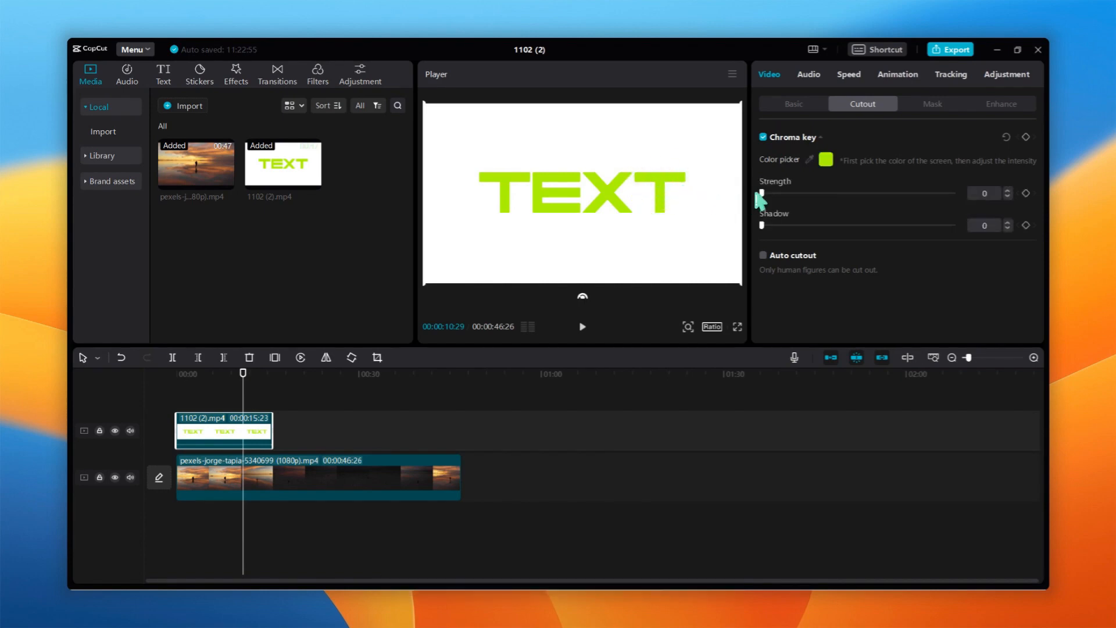
{"action": "left_click_drag", "start_coordinate": [760, 193], "coordinate": [804, 193]}
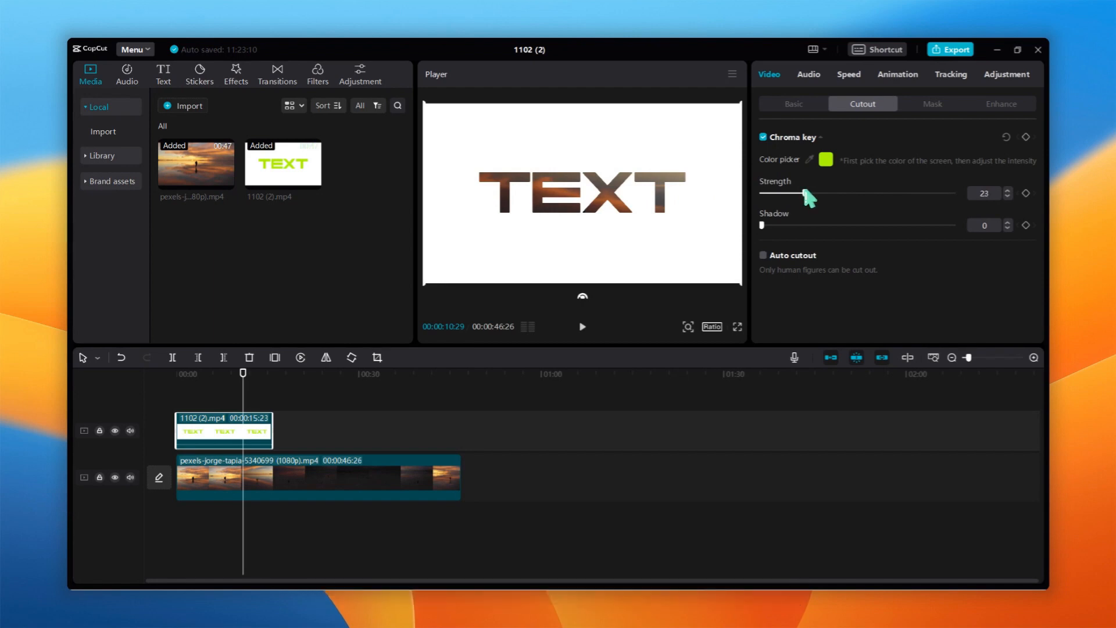
{"action": "left_click", "coordinate": [897, 74]}
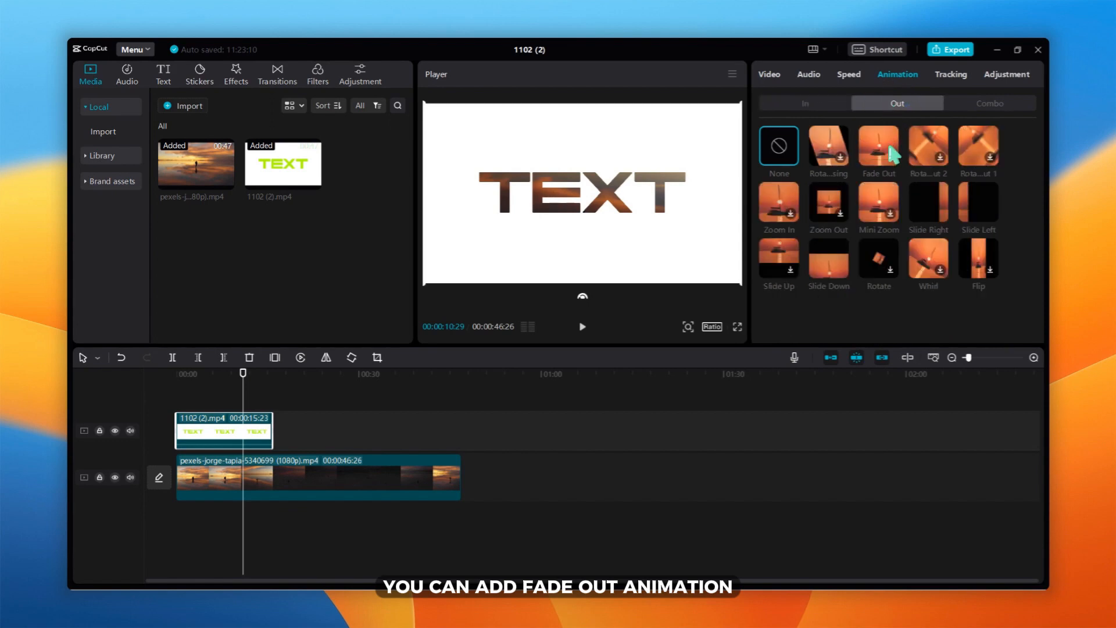
{"action": "left_click", "coordinate": [878, 146]}
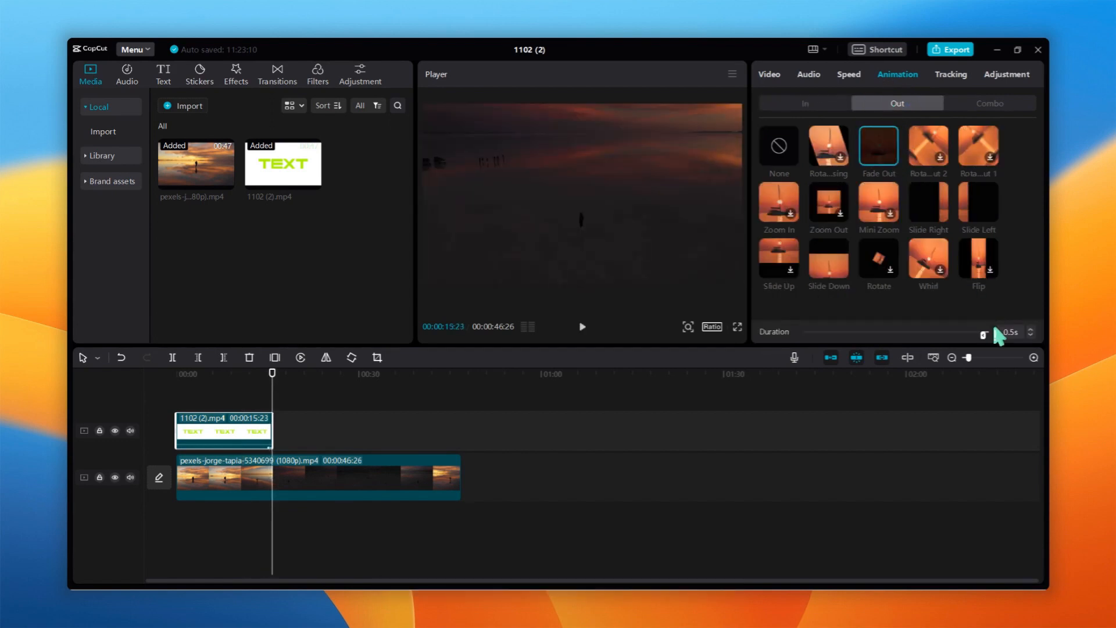
{"action": "left_click_drag", "start_coordinate": [983, 334], "coordinate": [979, 334]}
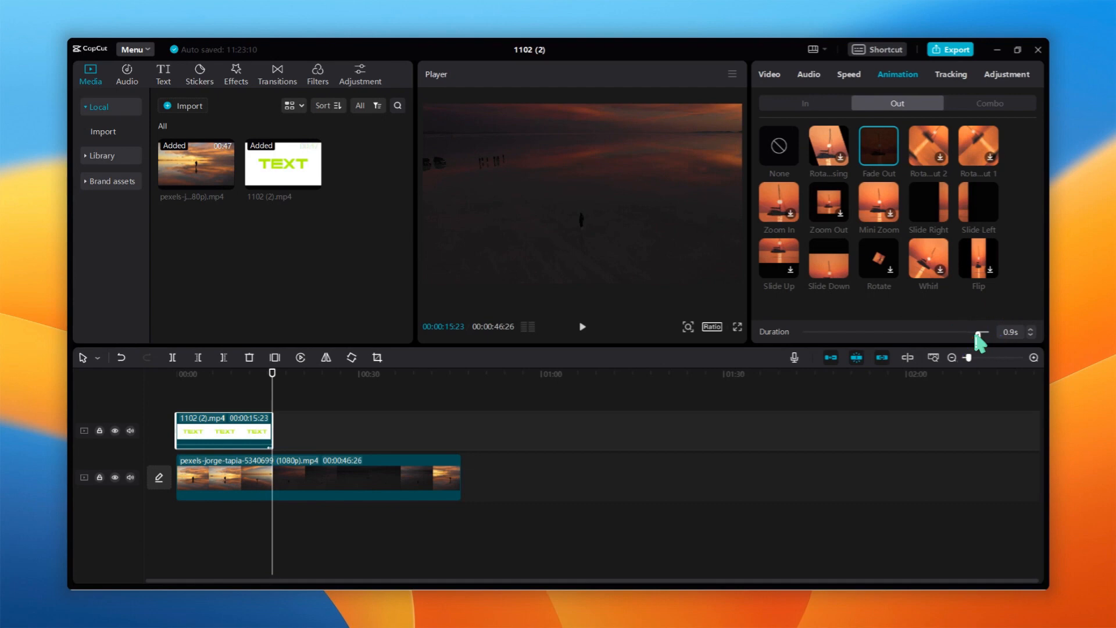